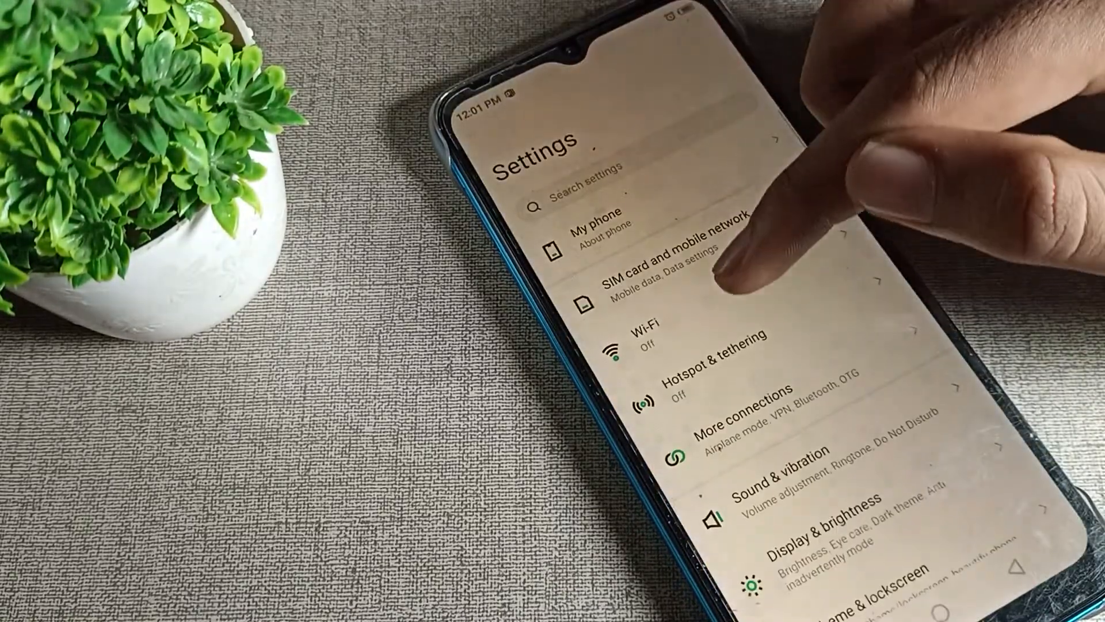
- Navigate through Display & brightness to reach the Eye Care page with its 10:00 PM–6:00 AM schedule
scroll(down, 3)
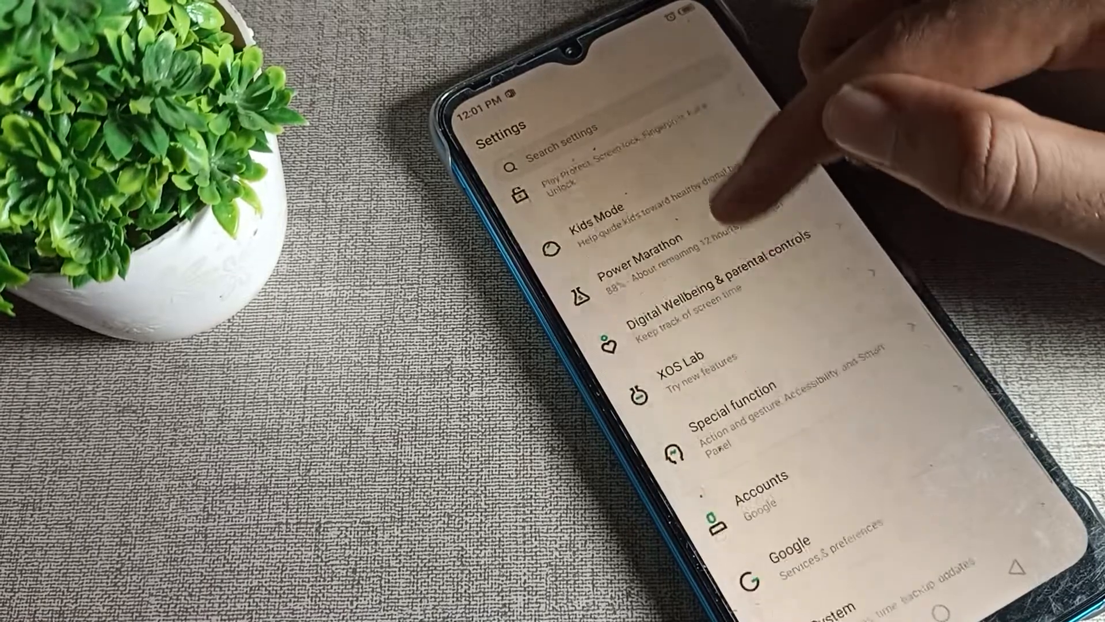
scroll(up, 3)
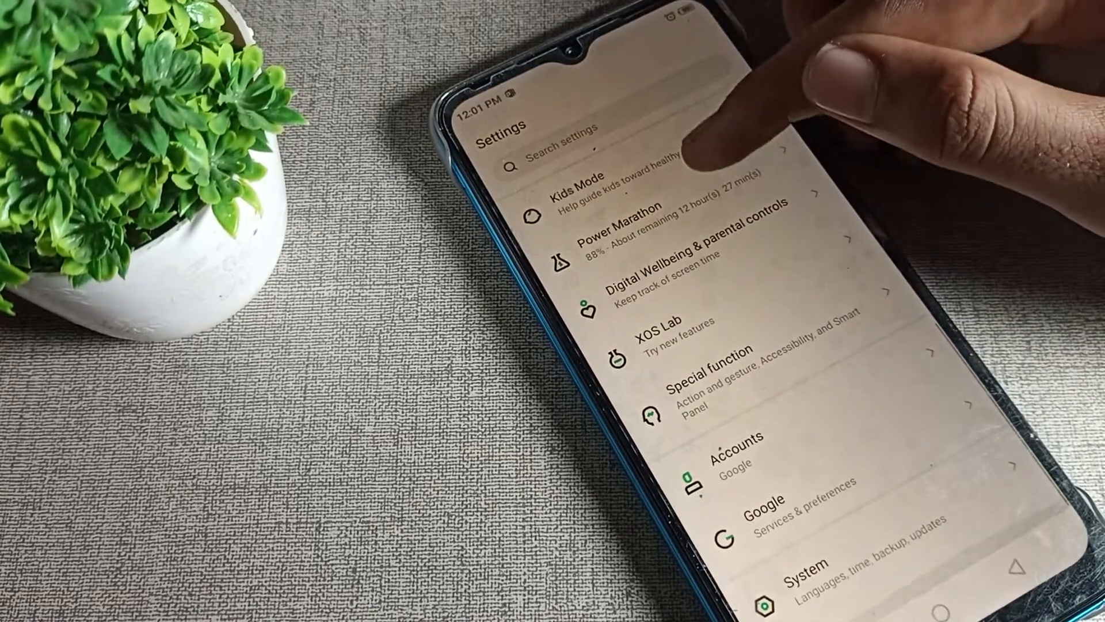
scroll(up, 3)
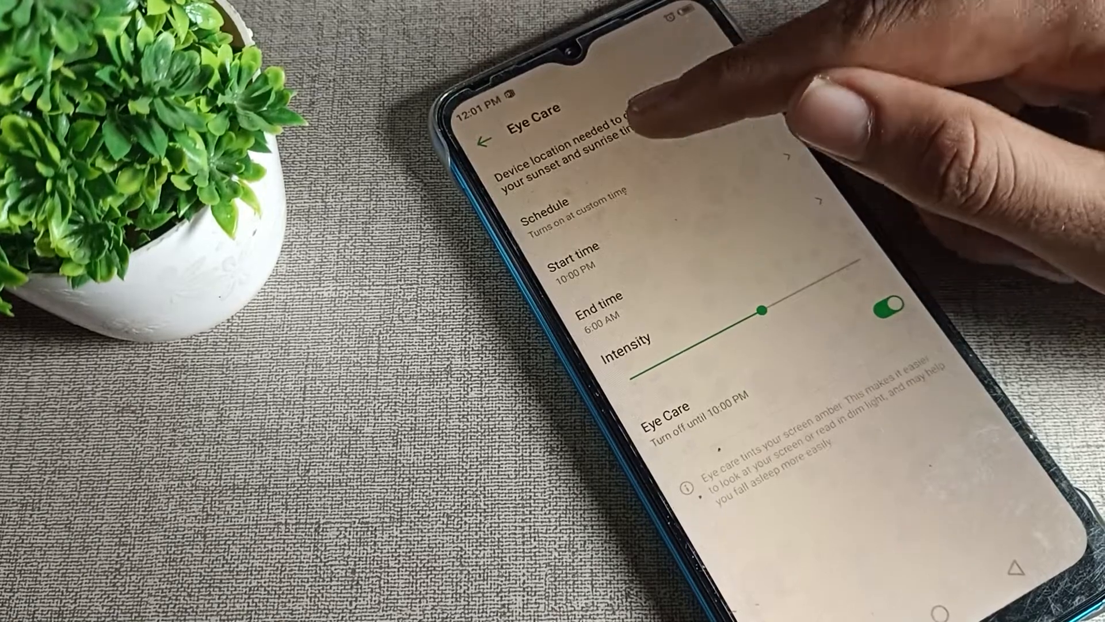
click(571, 268)
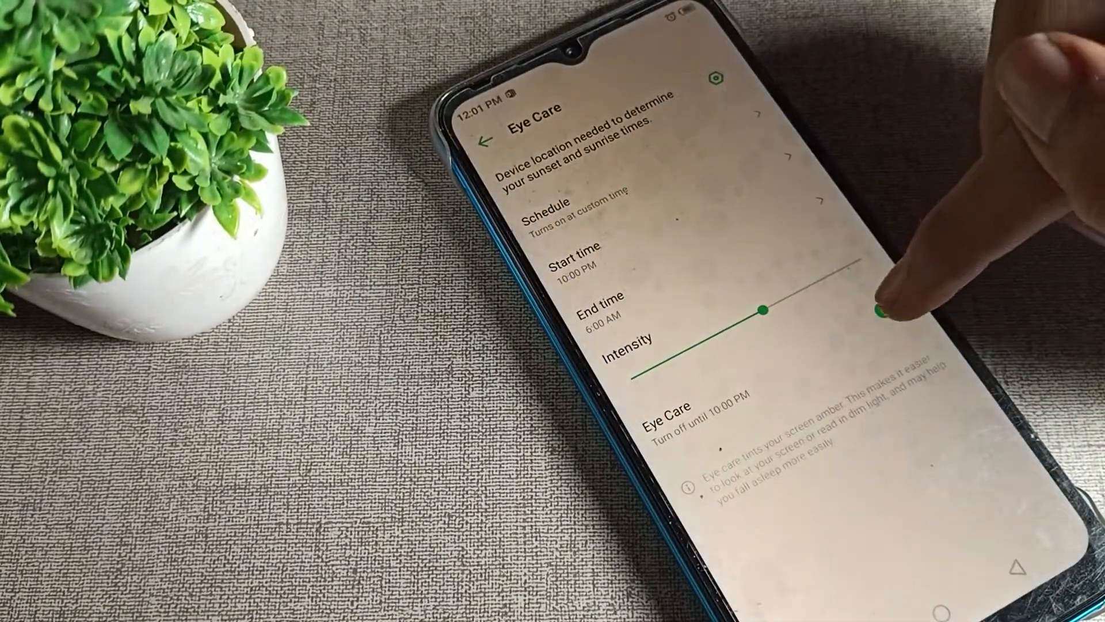
- Switch Eye Care off, return to Display & brightness, and reopen Eye Care showing 'Turn on until 6:00 AM'
click(488, 139)
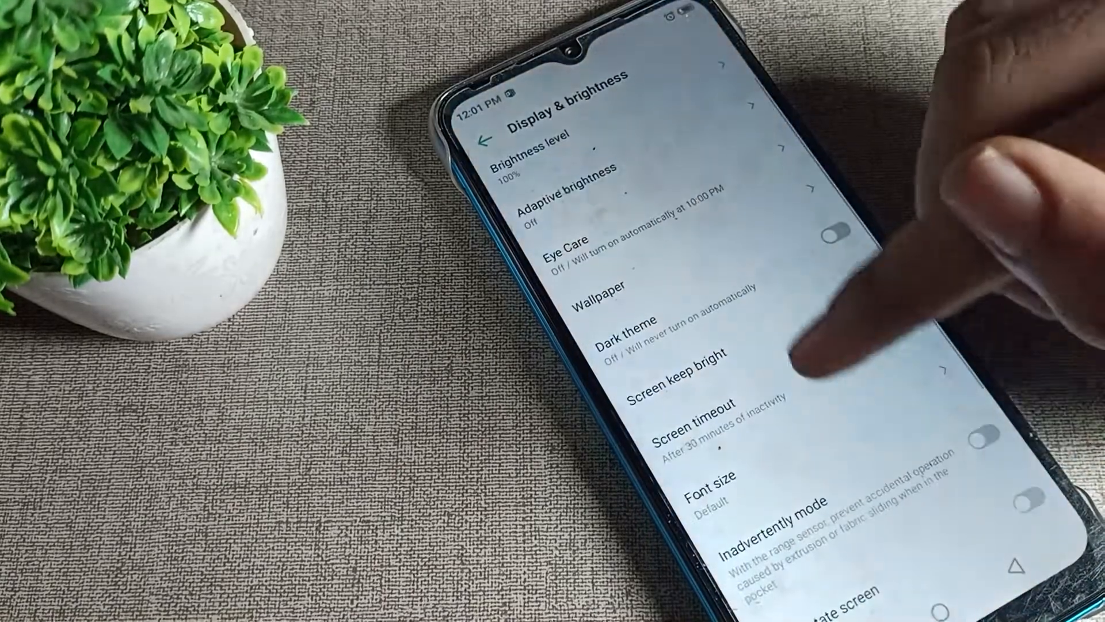
click(566, 257)
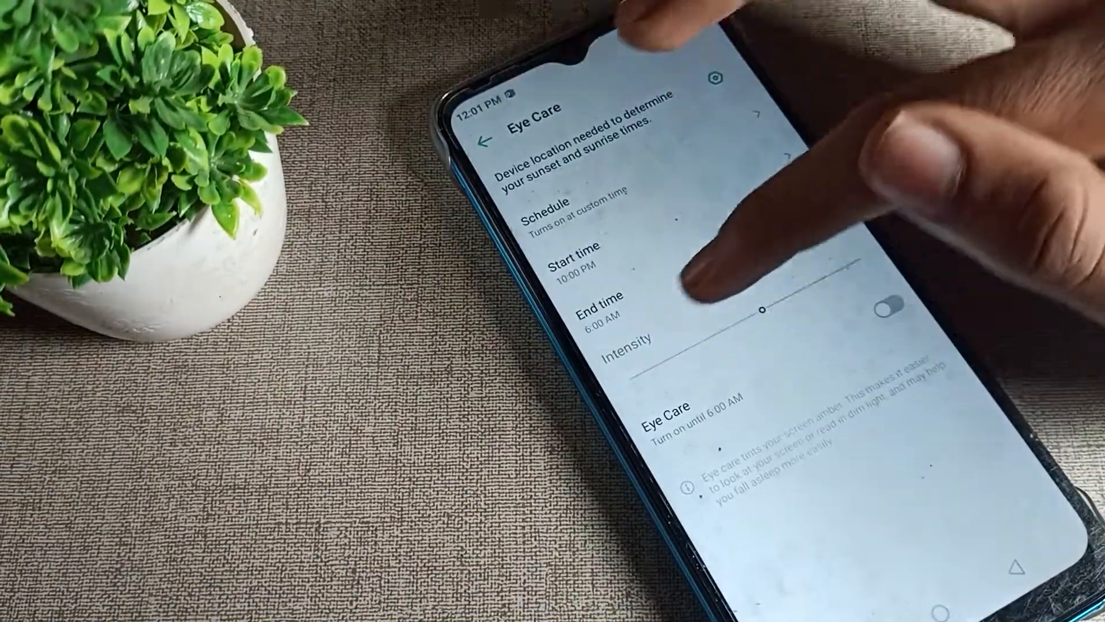